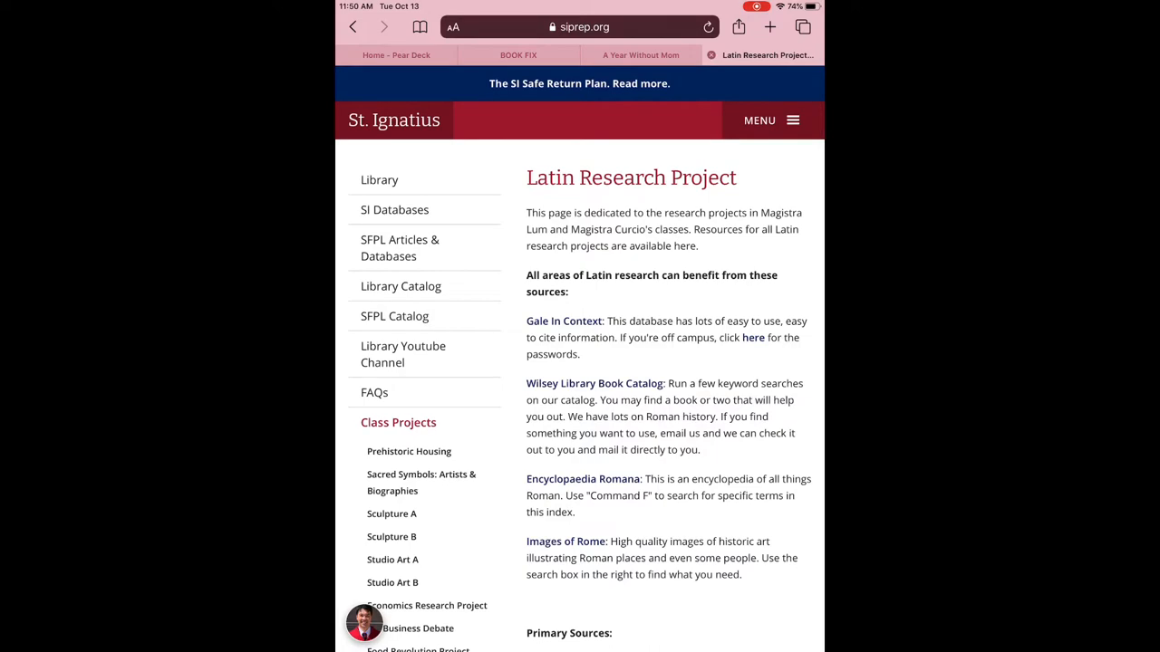
Follow the Perseus link to reach the Greek and Roman Materials collection page.
scroll(down, 3)
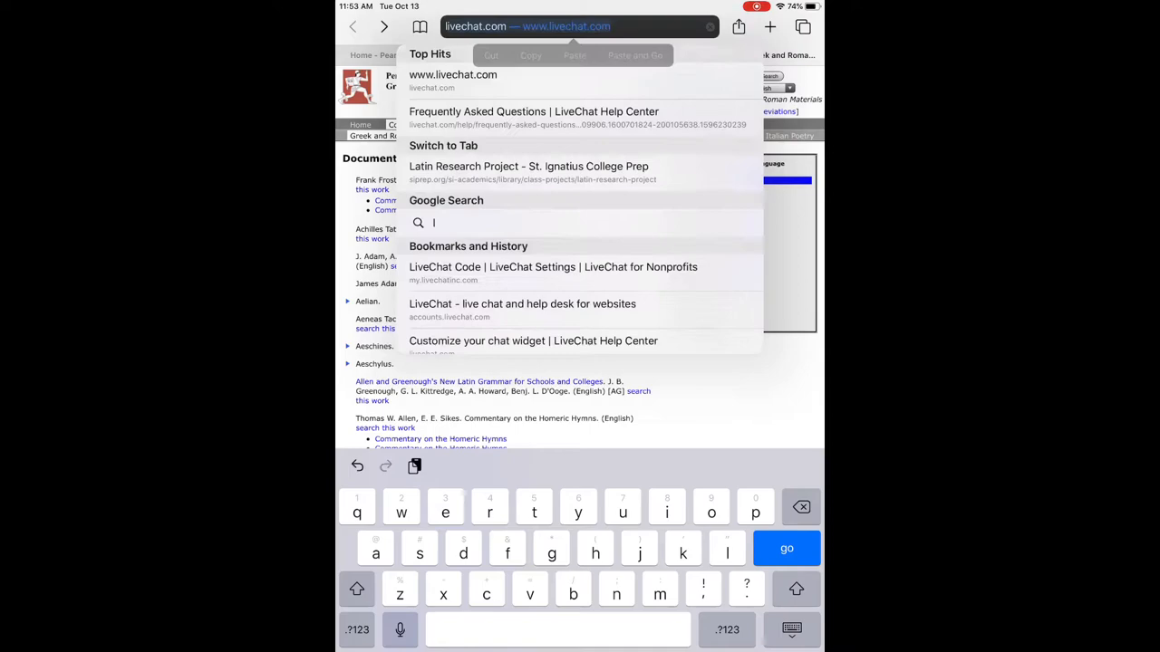
Find 'livy' on the page and expand the Titus Livius entry to list his works.
text(livy)
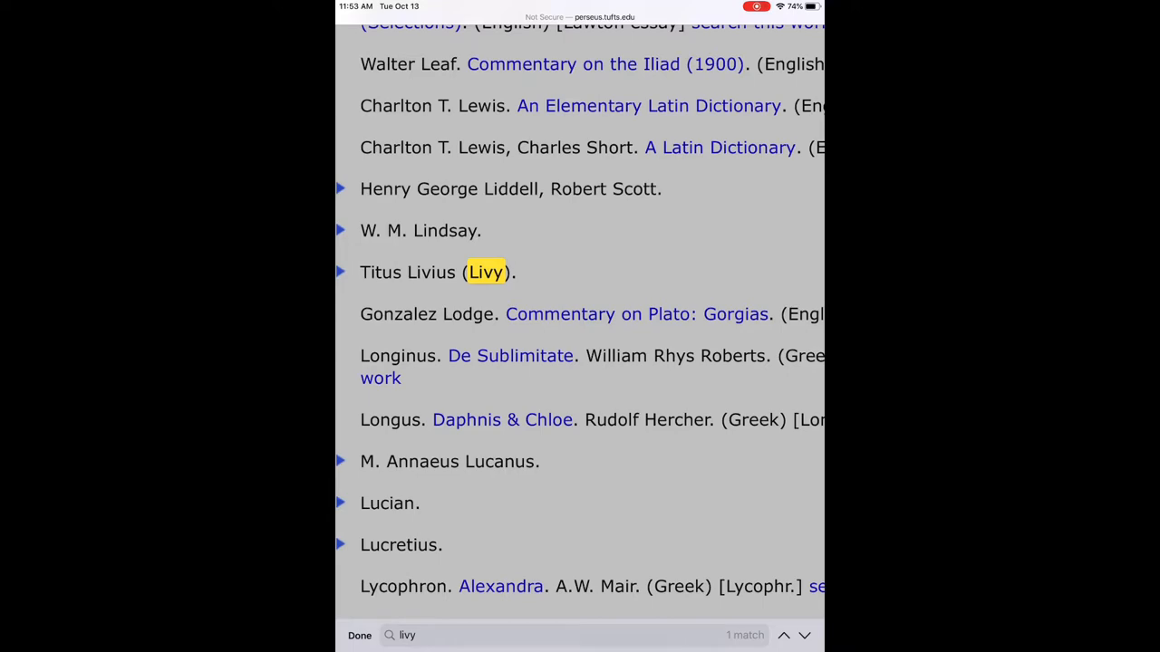
click(342, 272)
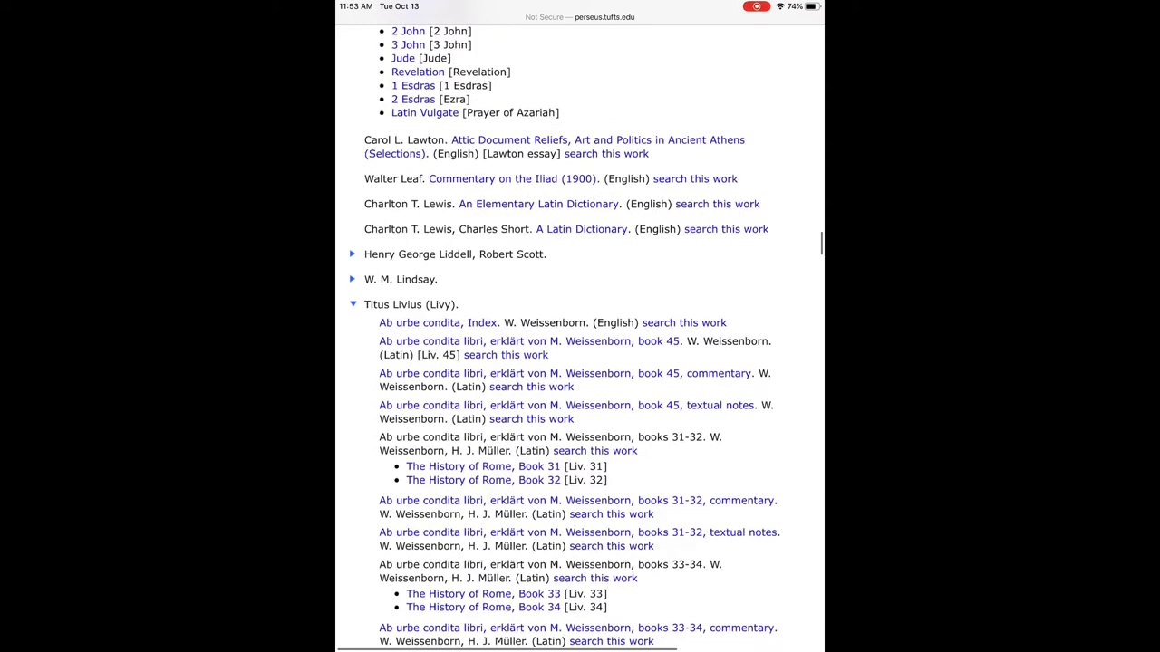
click(578, 27)
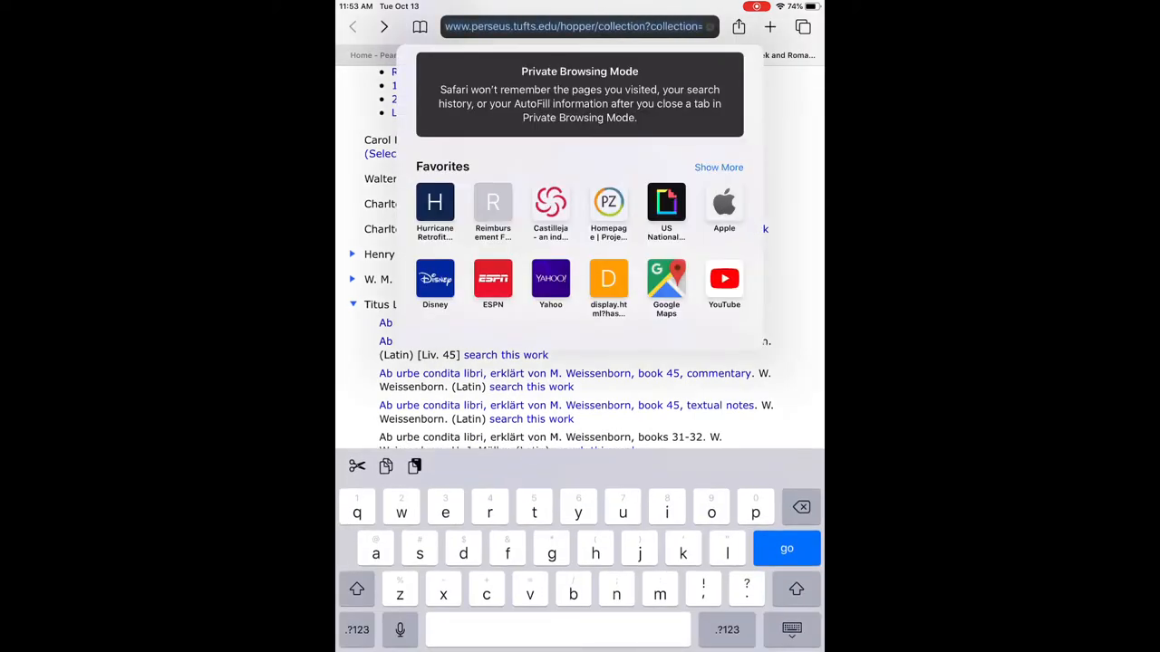
Find 'history of rome, book 1' on the page, highlighting it among 54 matches.
text(hist)
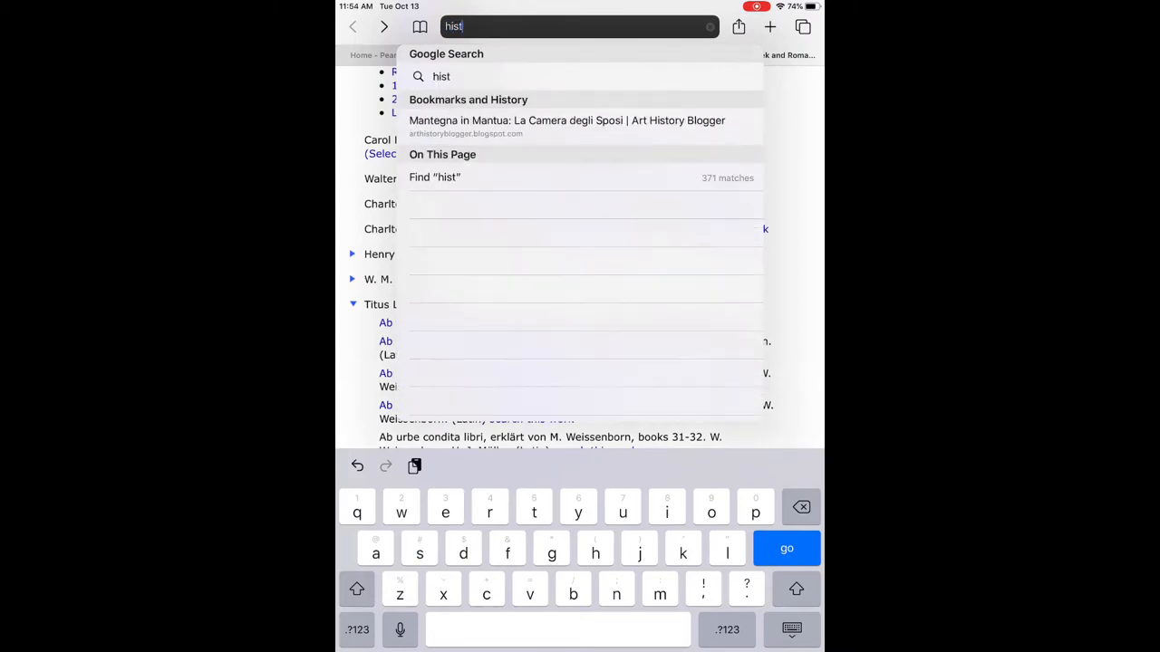
text(ory of)
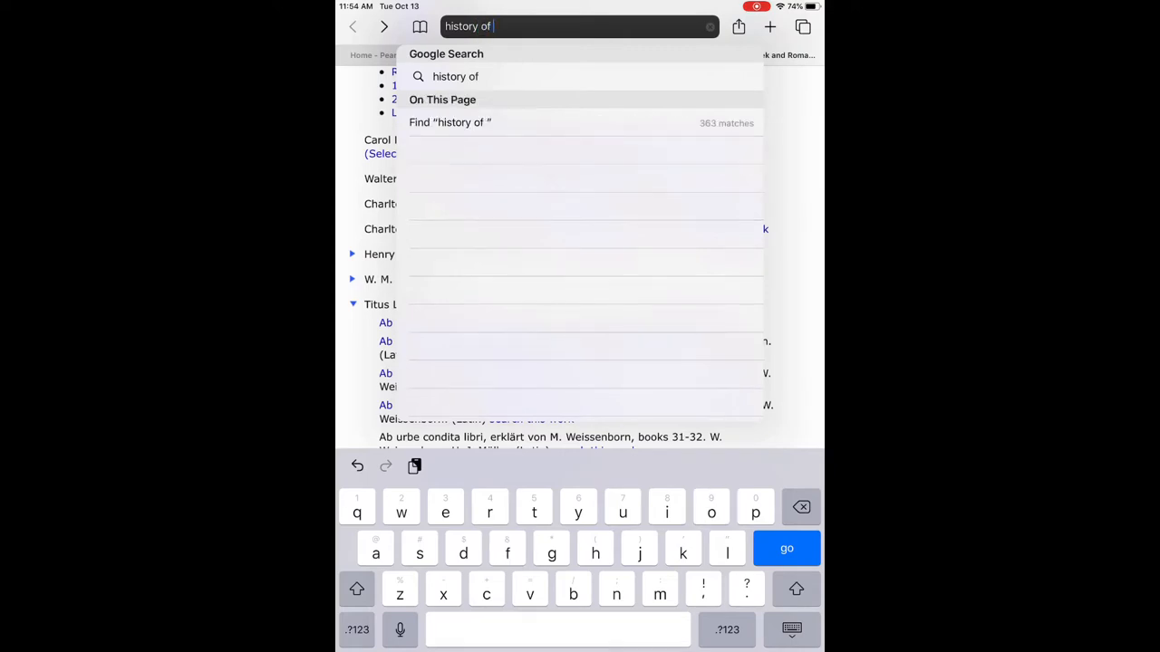
text(rome, b)
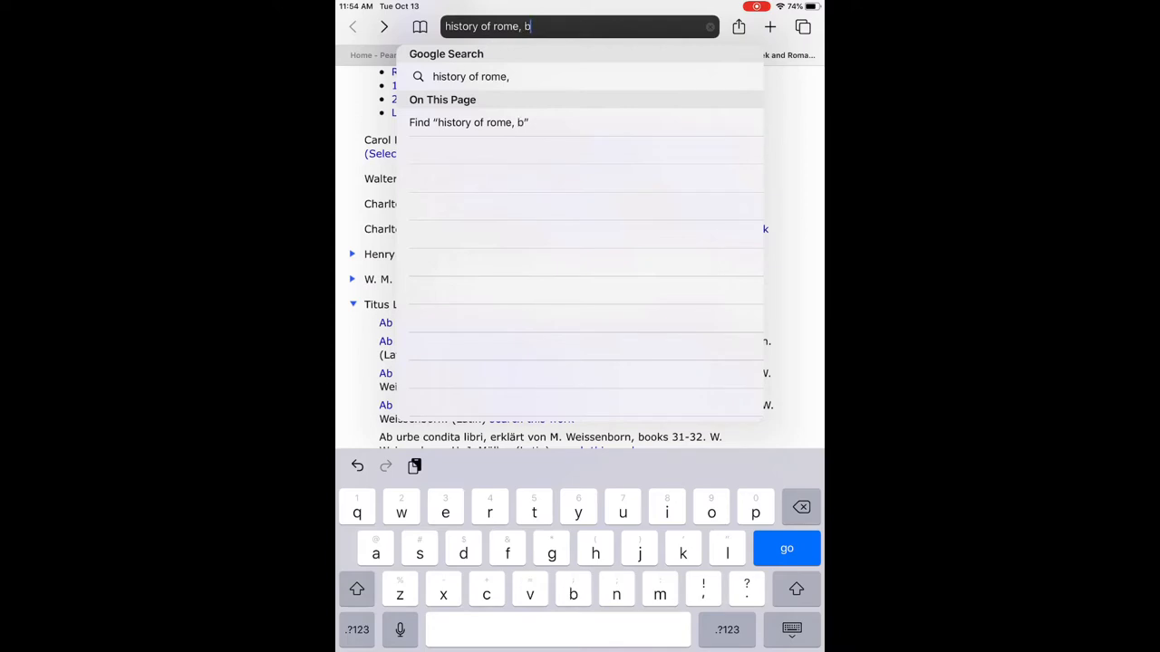
text(ook)
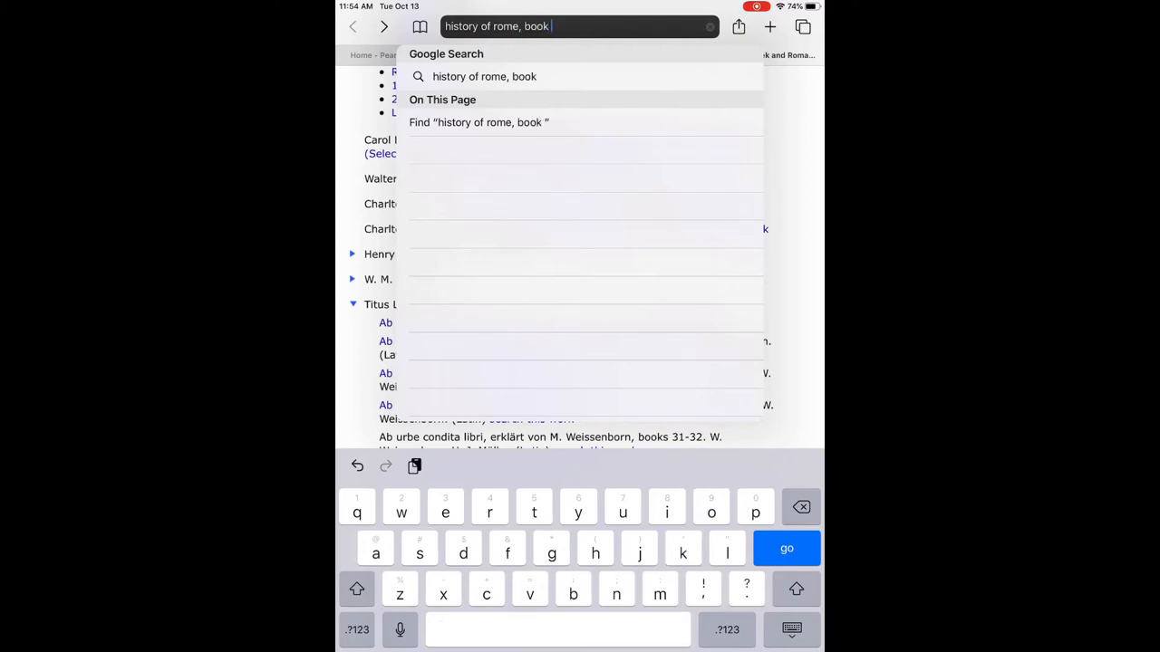
text(1)
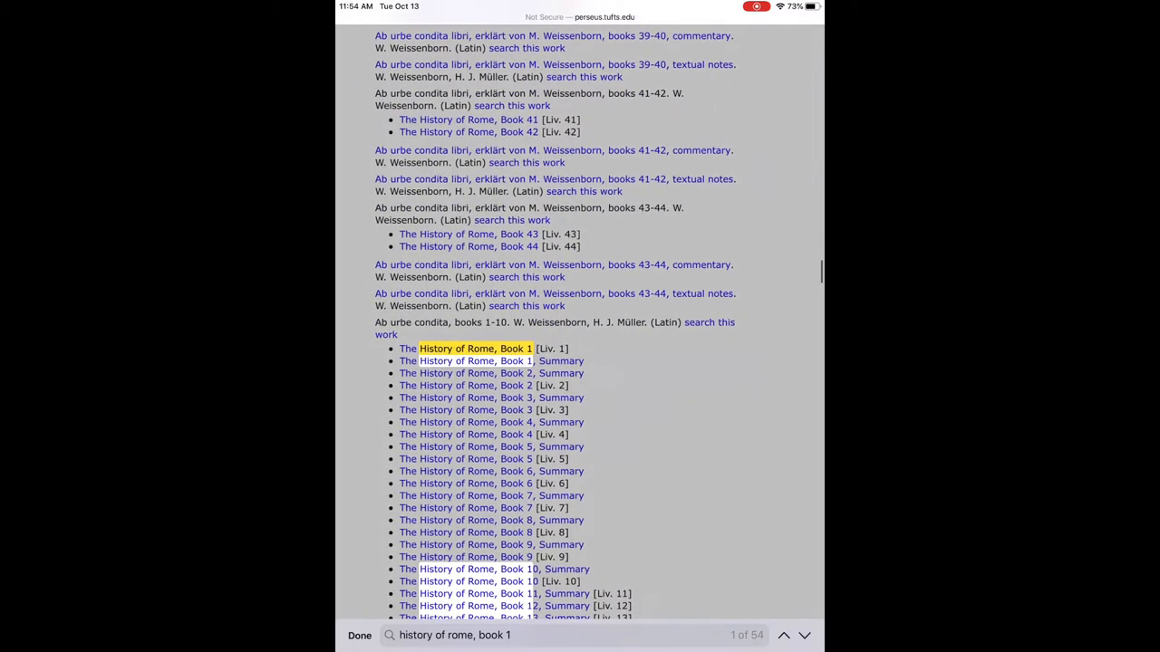
Step through the matches and open Foster's English translation of The History of Rome, Book 1.
scroll(down, 3)
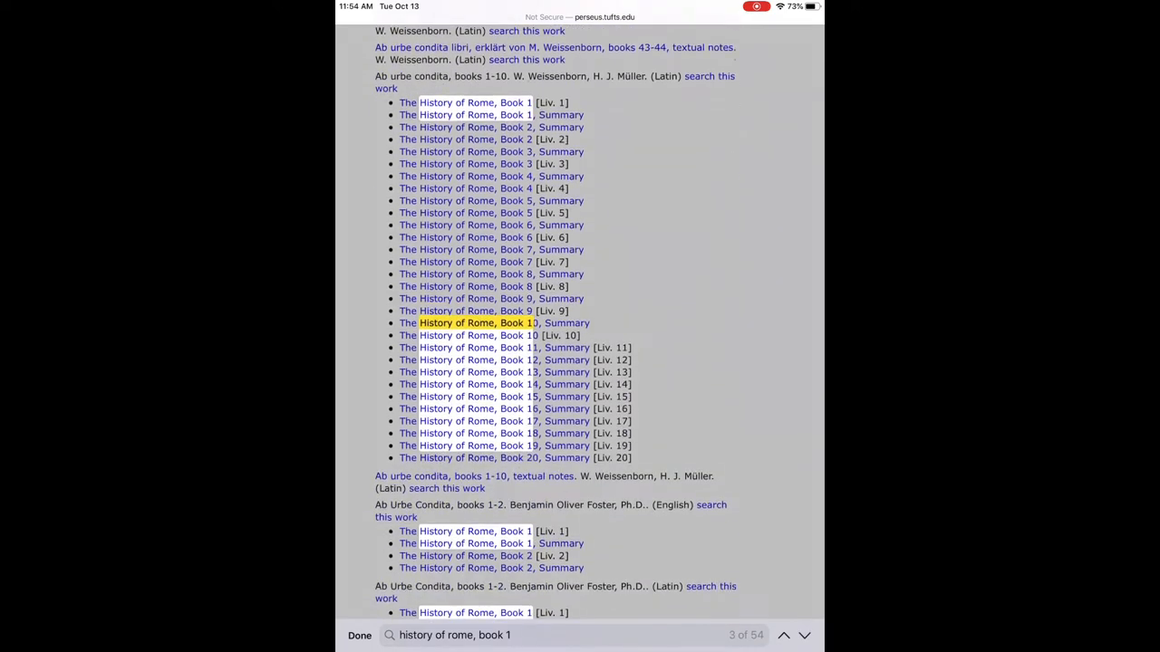
click(780, 635)
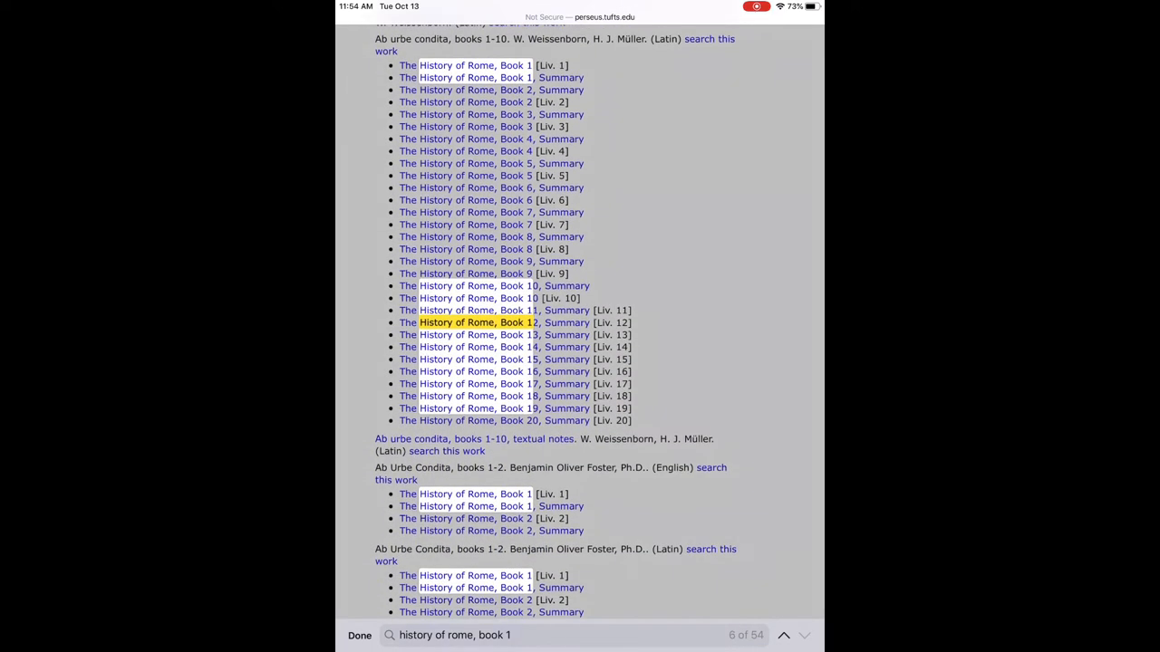
click(806, 636)
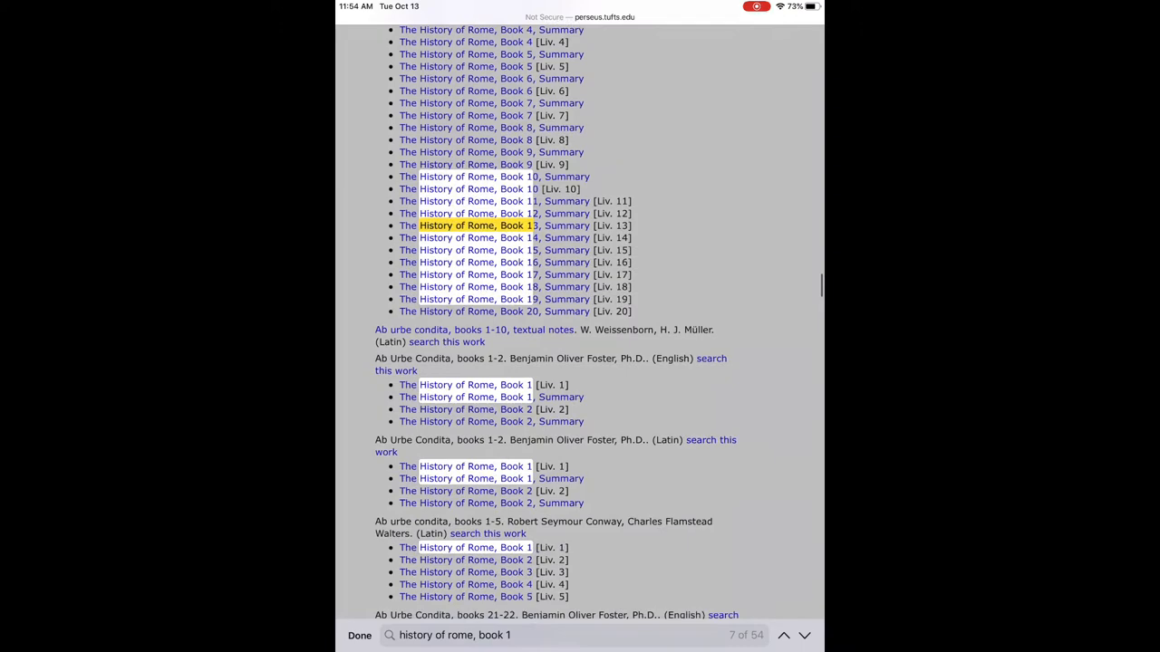
scroll(down, 3)
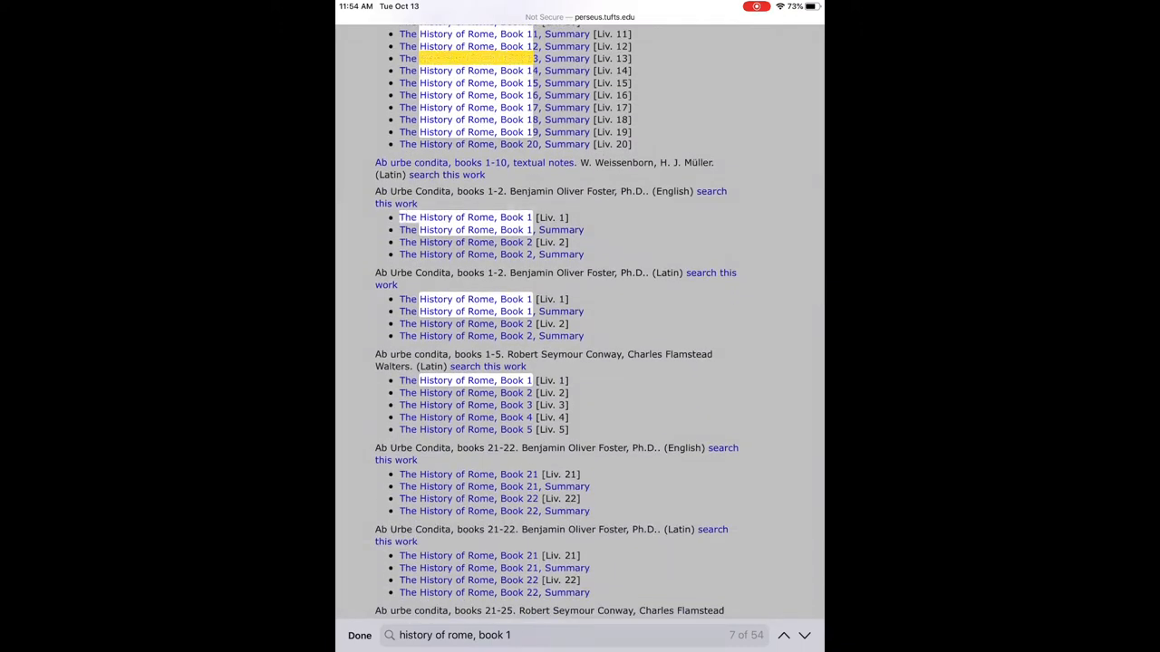
click(464, 217)
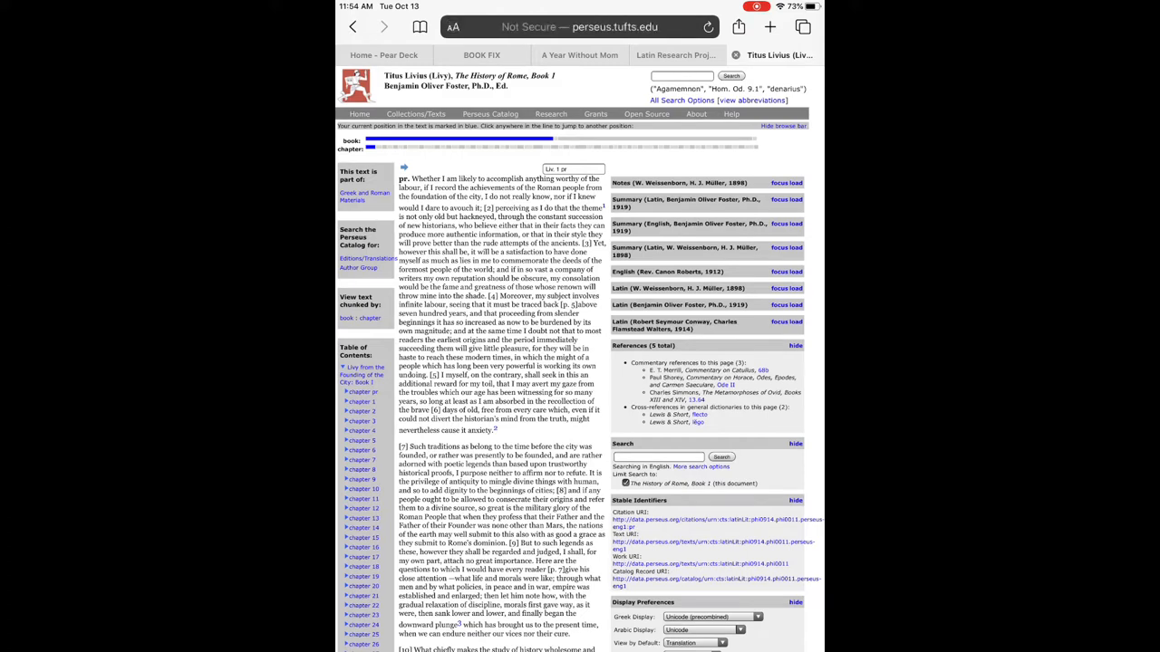
Scroll the Table of Contents to reach chapter 19 of Book 1.
scroll(down, 3)
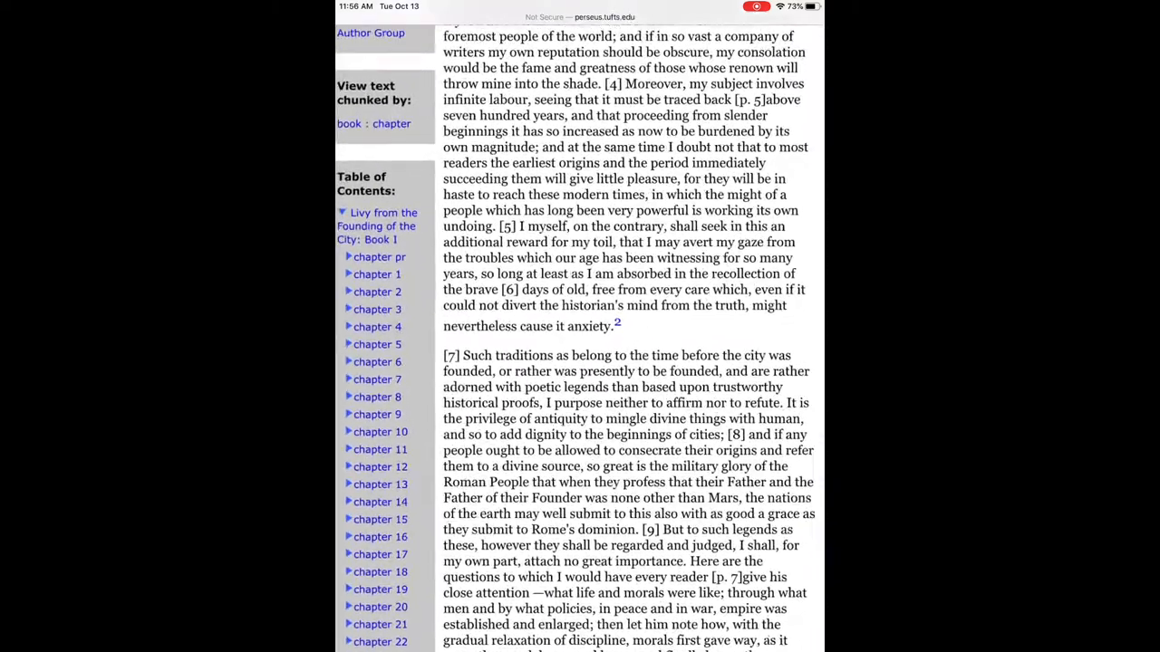
scroll(down, 3)
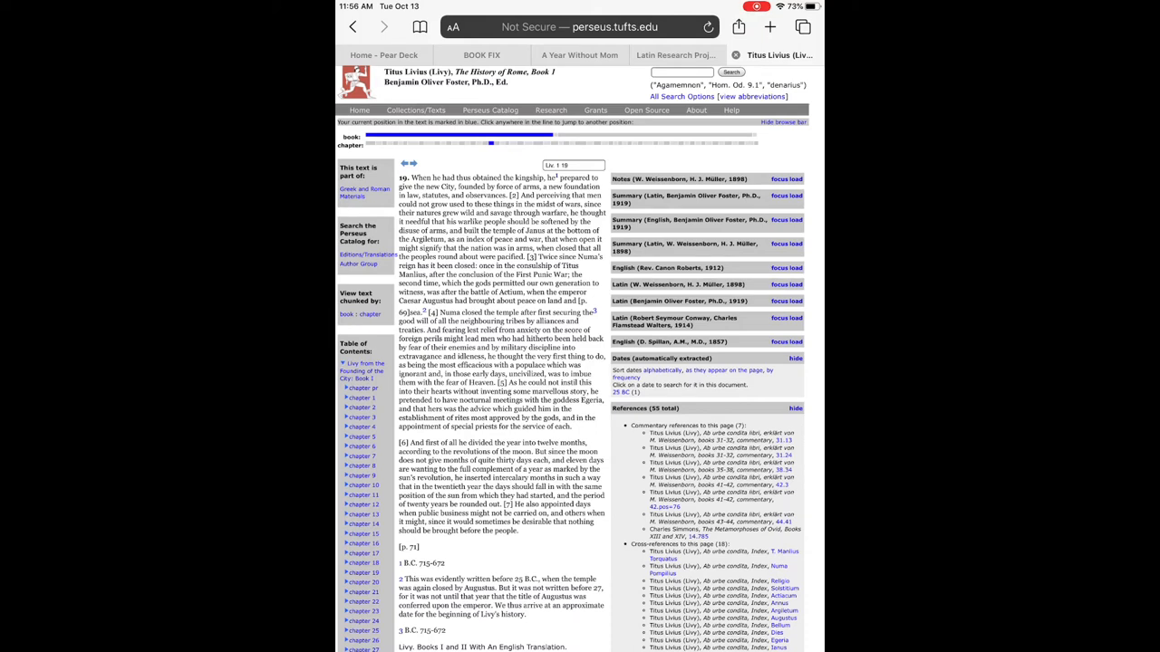
scroll(down, 3)
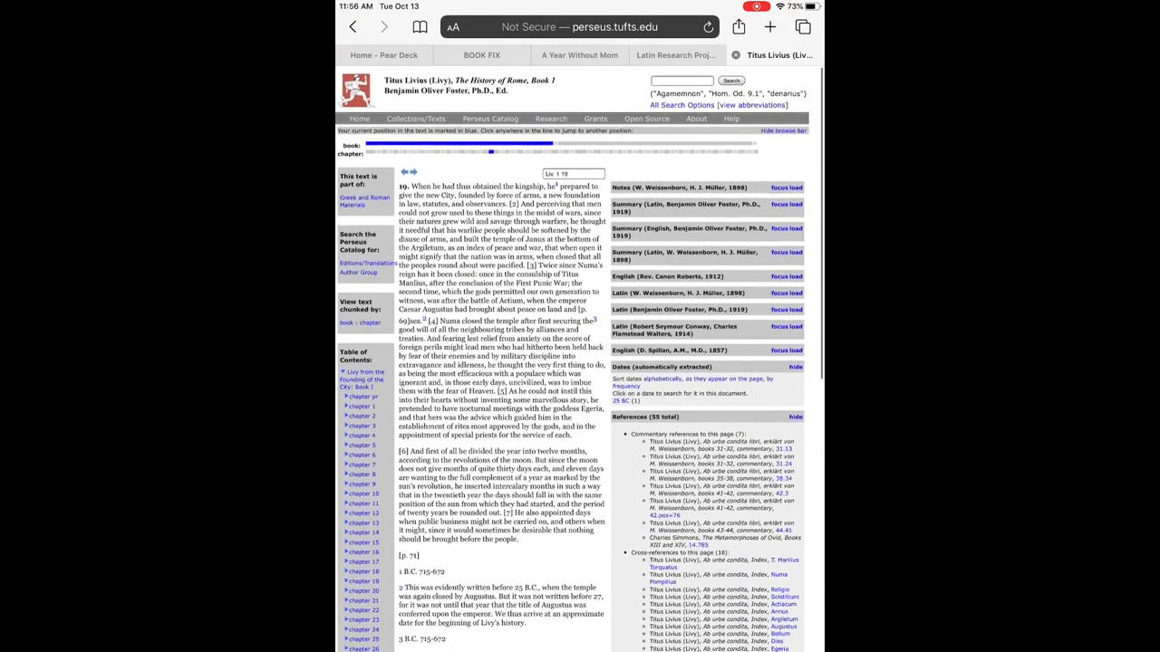
scroll(down, 3)
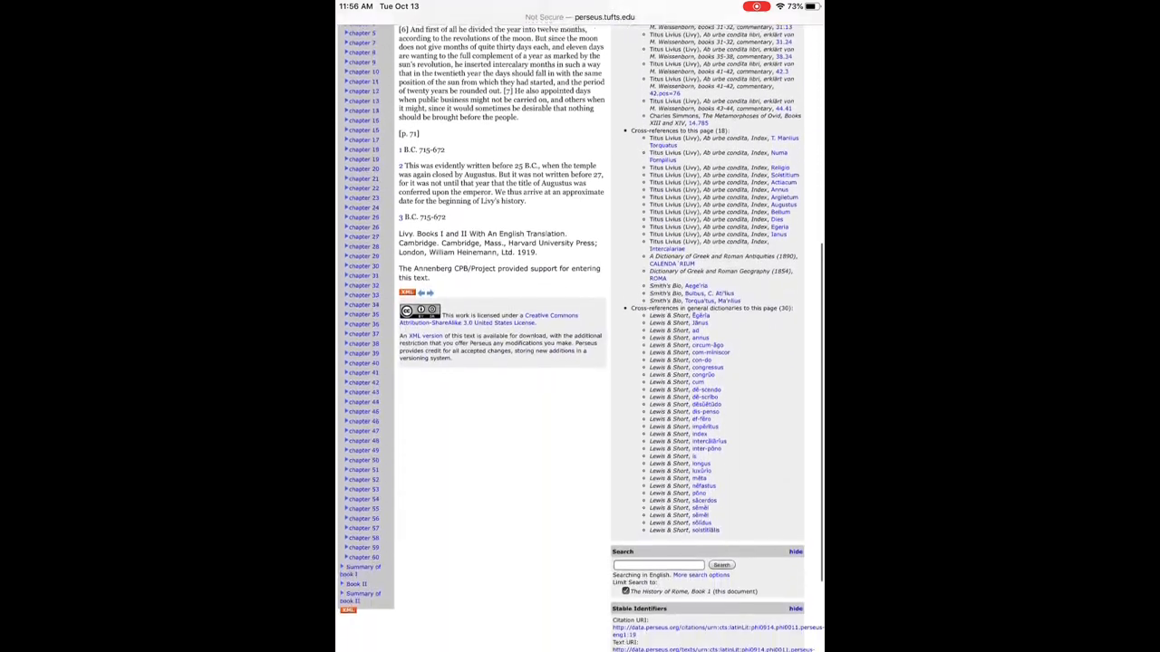
scroll(down, 3)
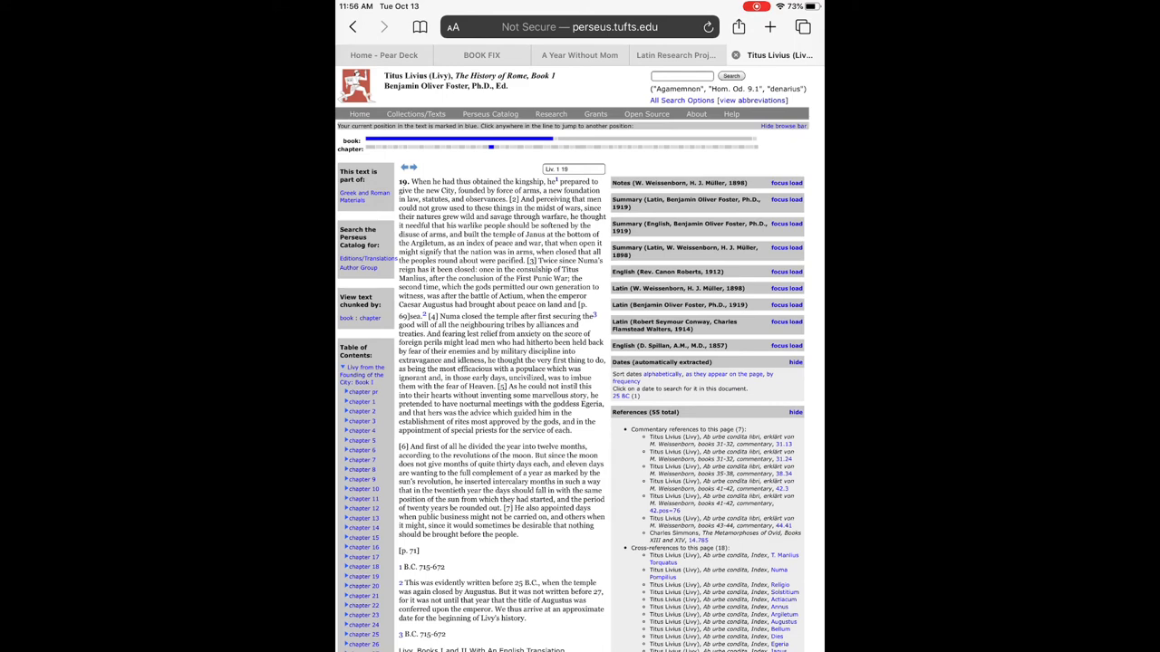
scroll(down, 3)
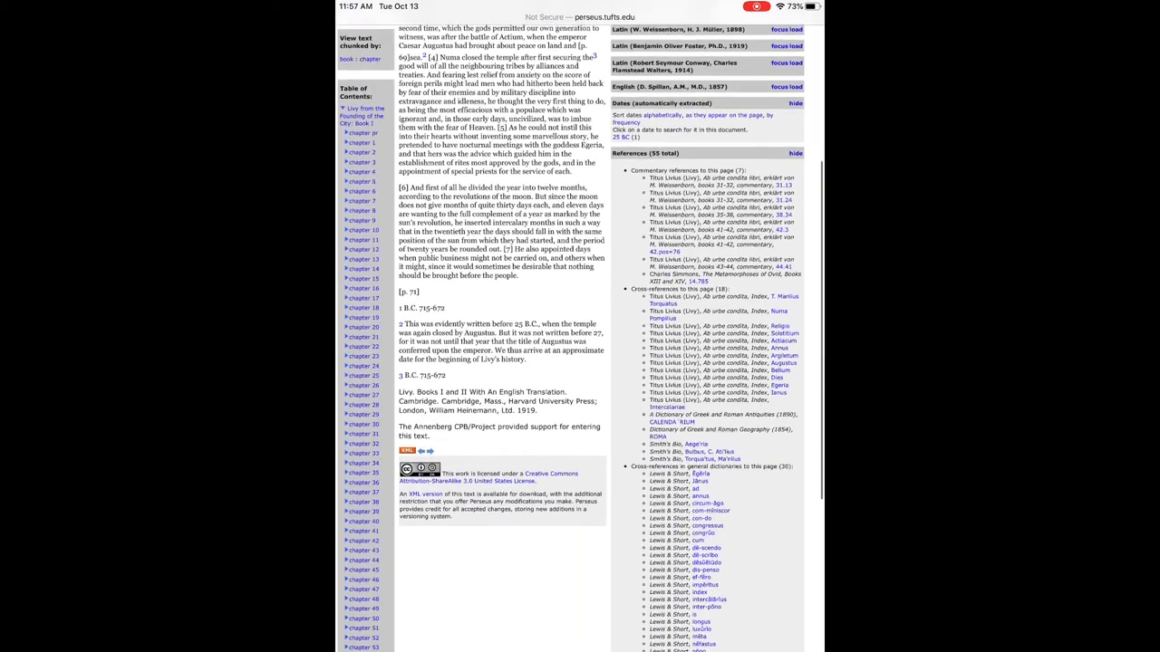